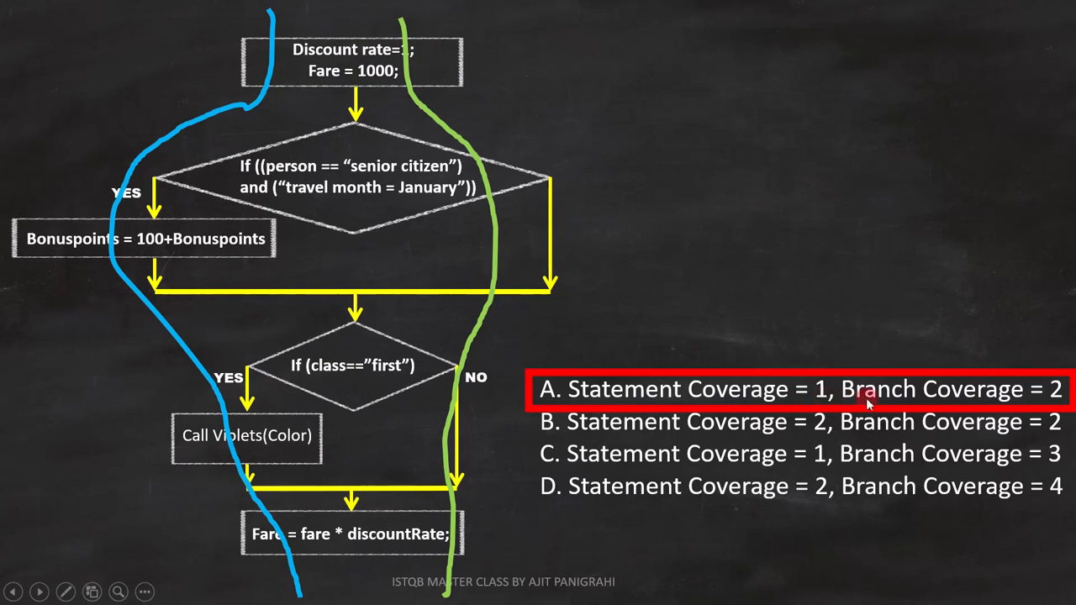
pyautogui.moveTo(1034, 405)
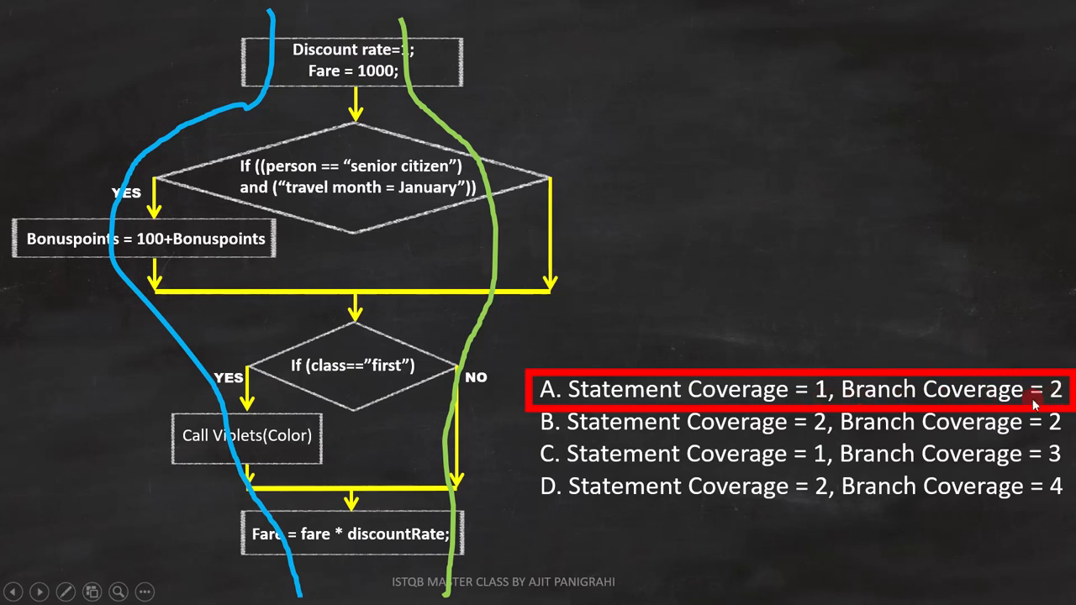